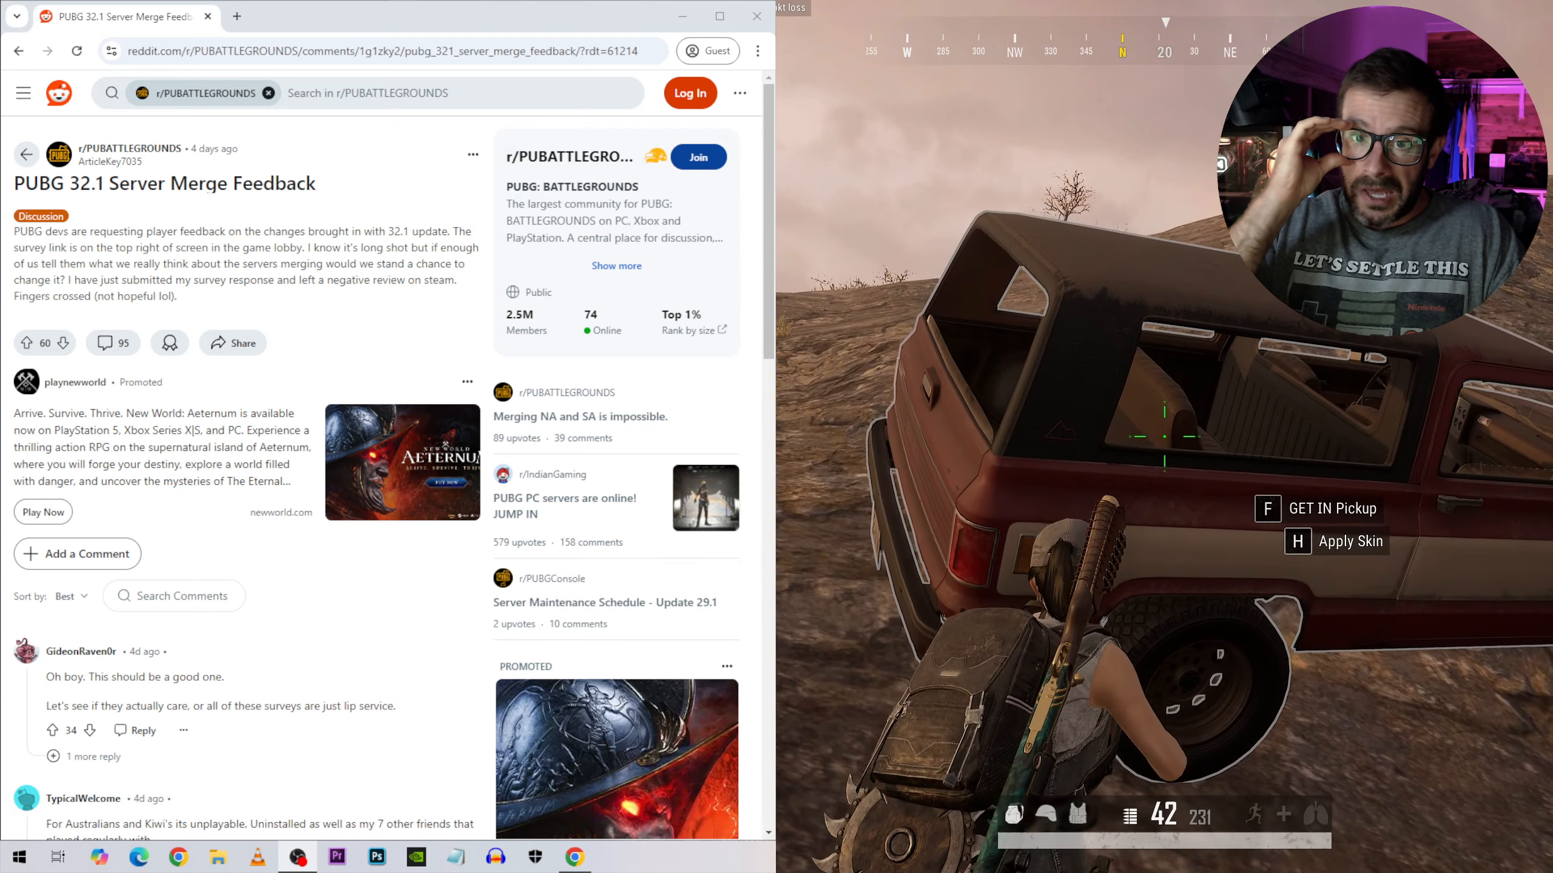
scroll("down", 3)
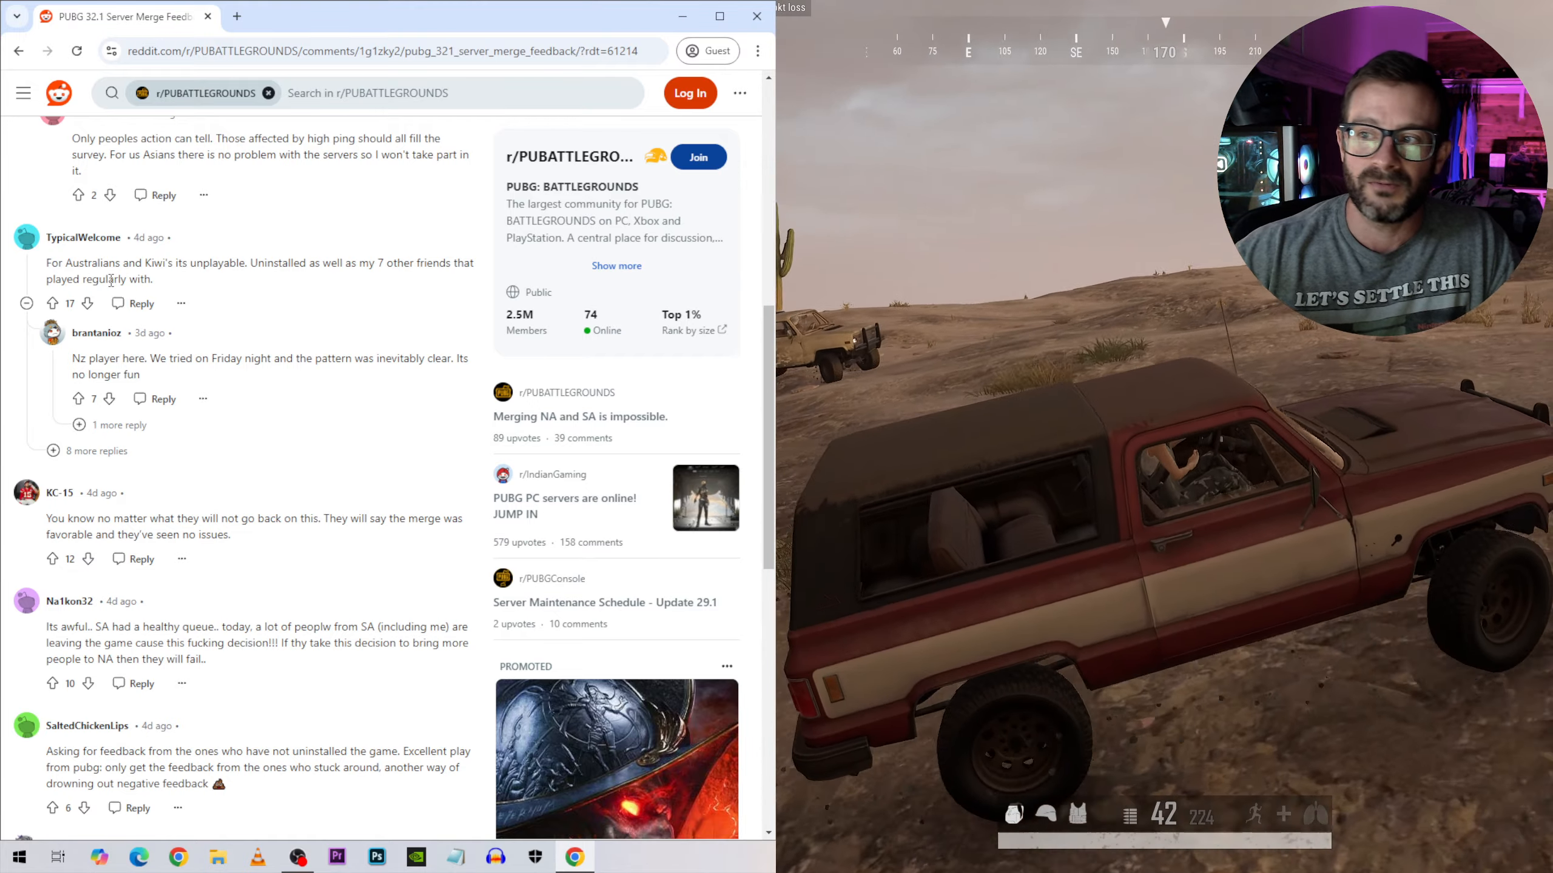